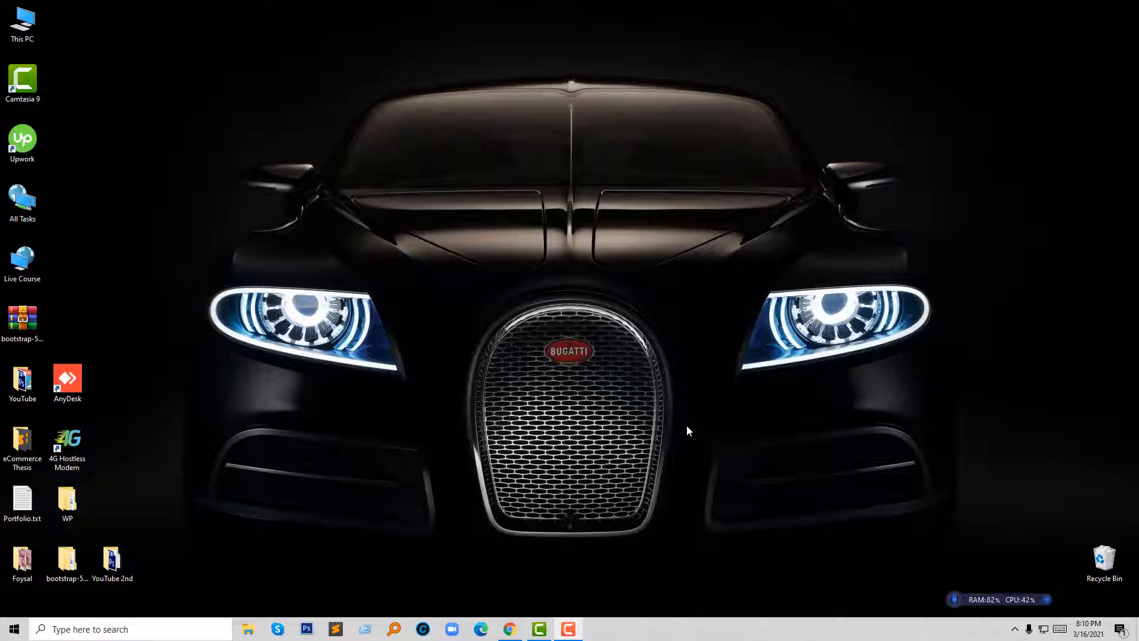
{"action": "mouse_move", "coordinate": [765, 475]}
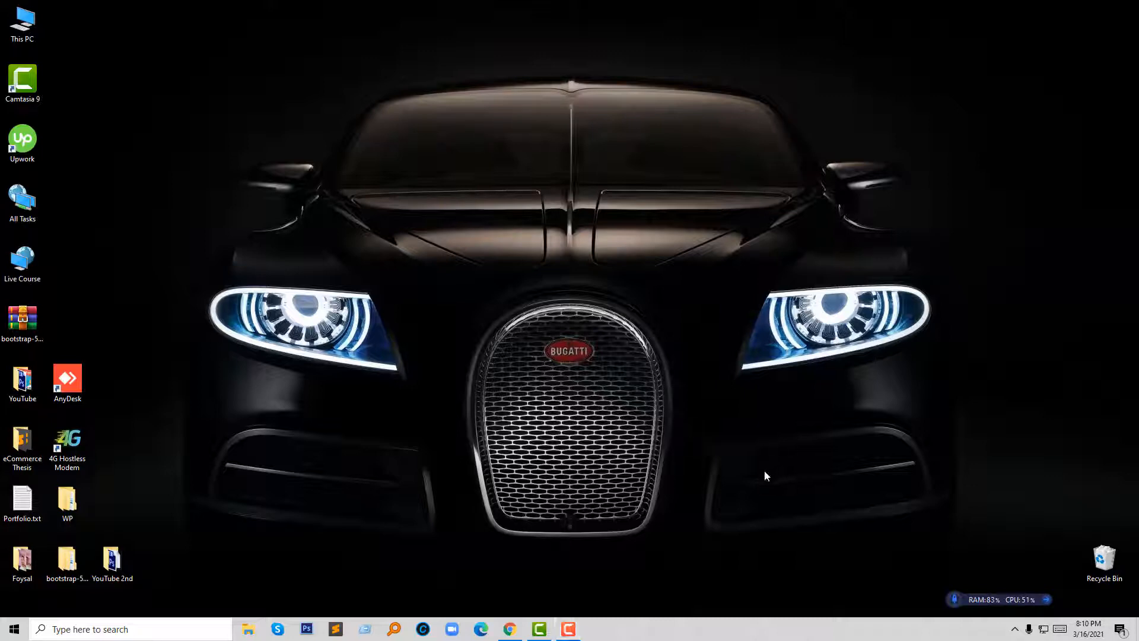
{"action": "mouse_move", "coordinate": [724, 497]}
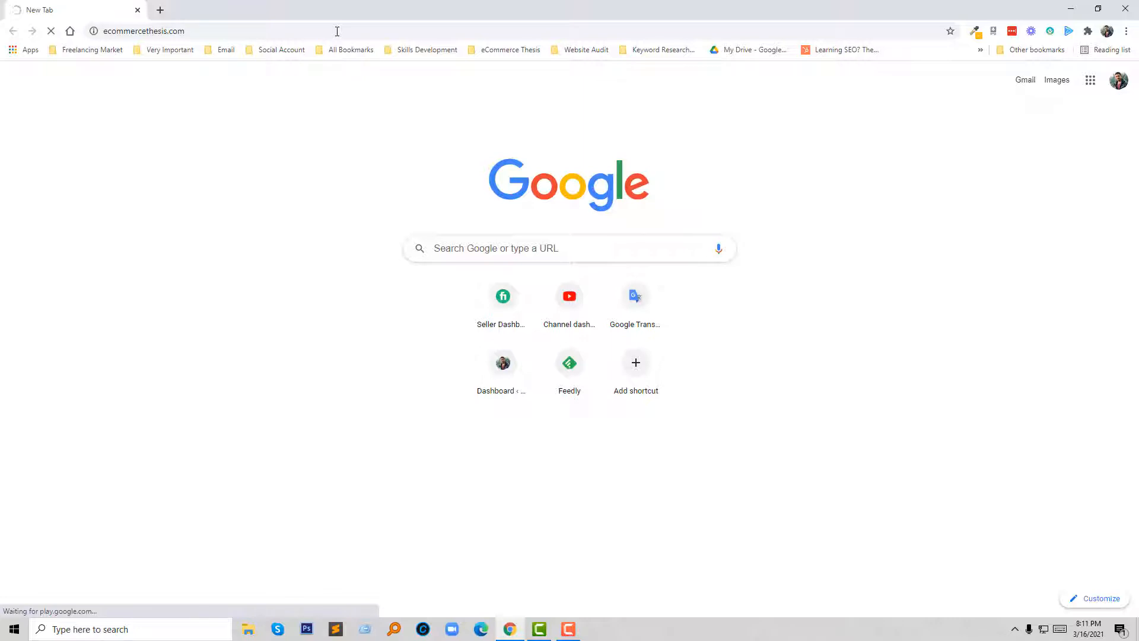
Load ecommercethesis.com and open the 'Add Breadcrumb Navigation in Shopify' post
{"action": "key", "text": "enter"}
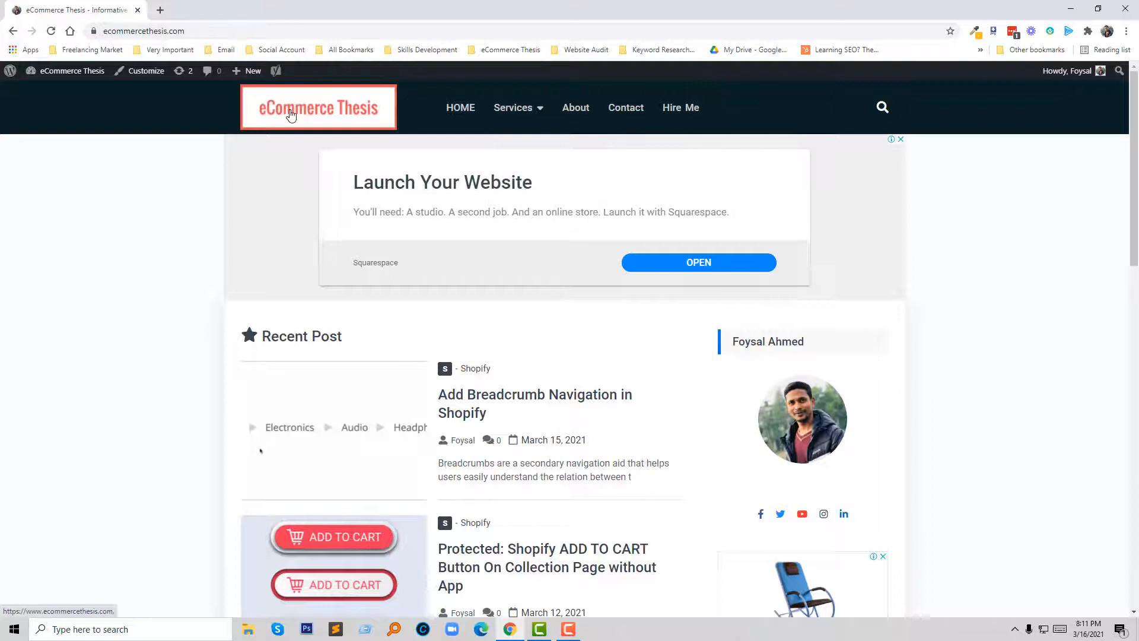
{"action": "mouse_move", "coordinate": [509, 404]}
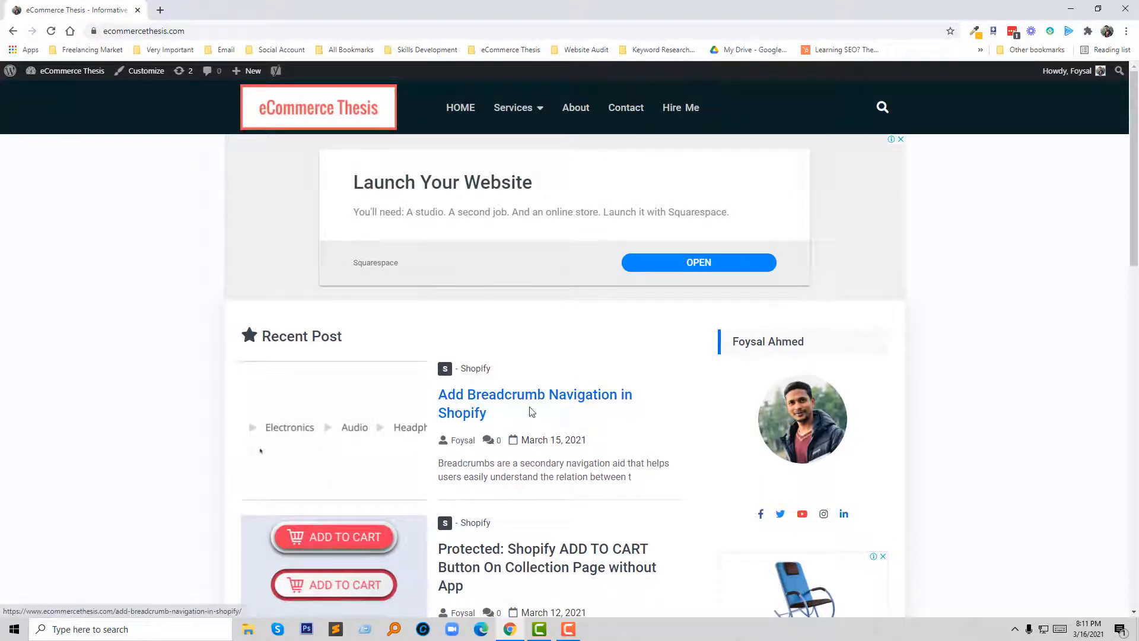
{"action": "mouse_move", "coordinate": [576, 408]}
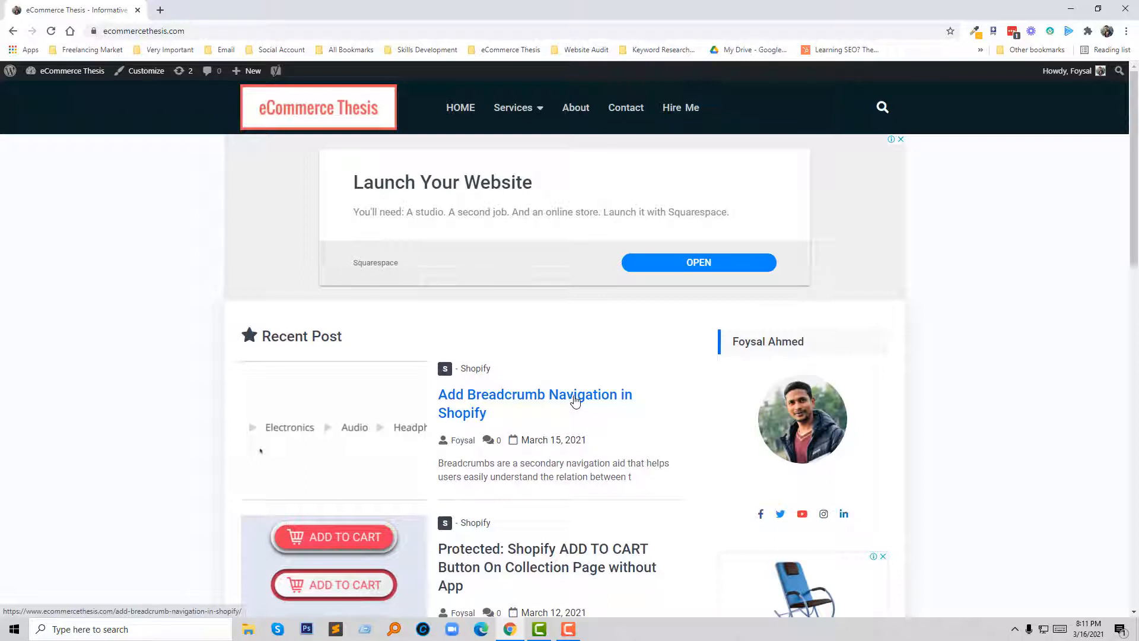
{"action": "left_click", "coordinate": [535, 393]}
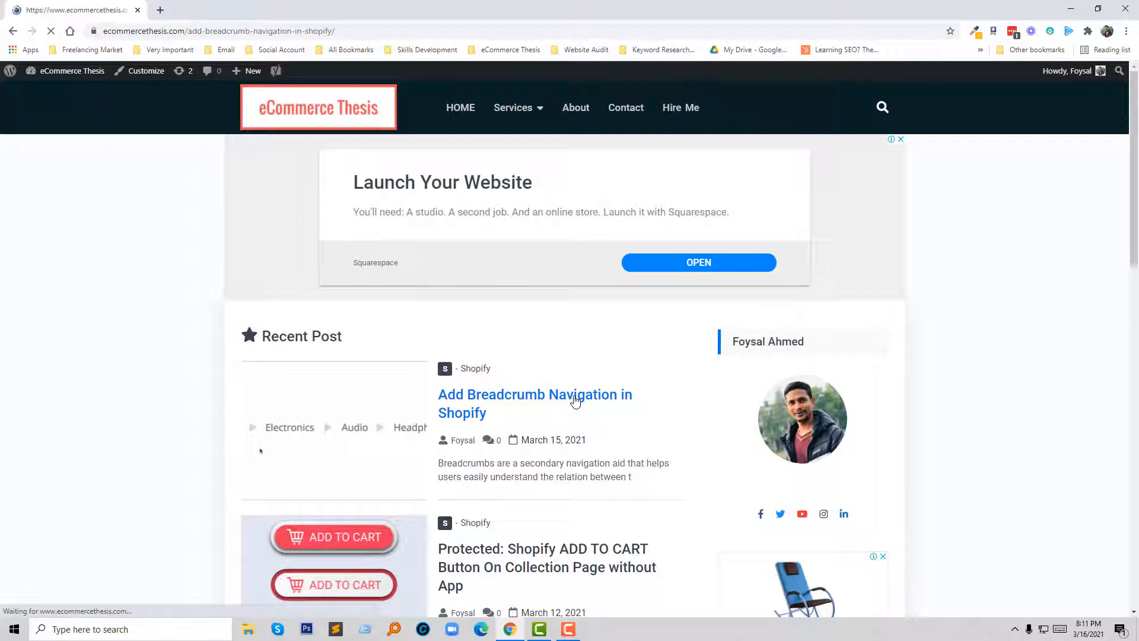
{"action": "left_click", "coordinate": [535, 394]}
{"action": "type", "text": "sh"}
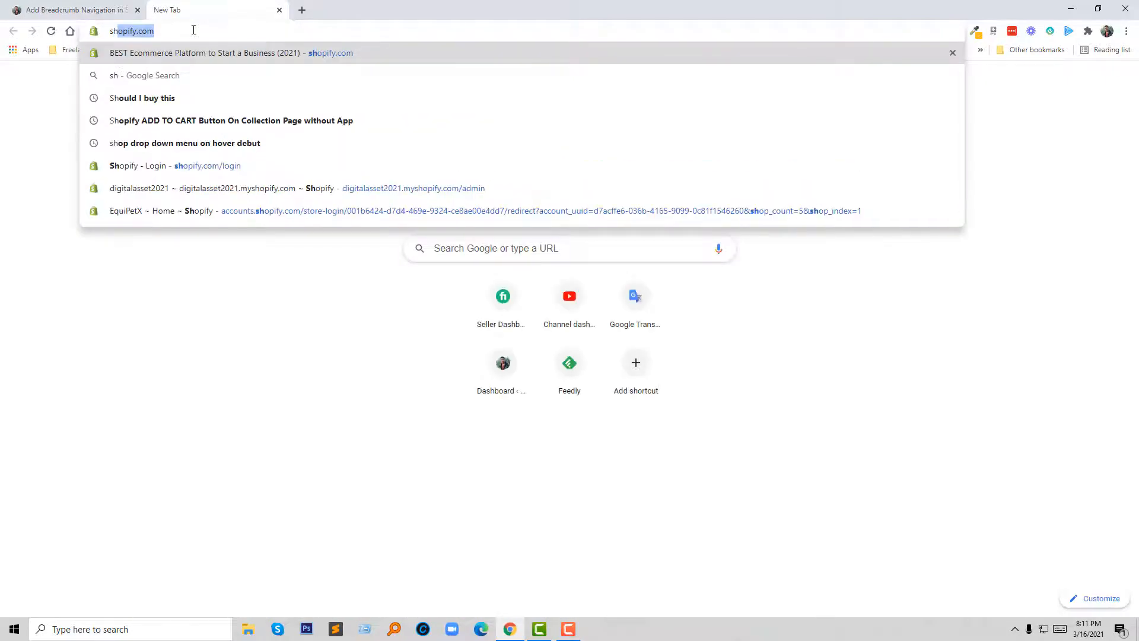
Load shopify.com in the new tab and go to the store login
{"action": "key", "text": "enter"}
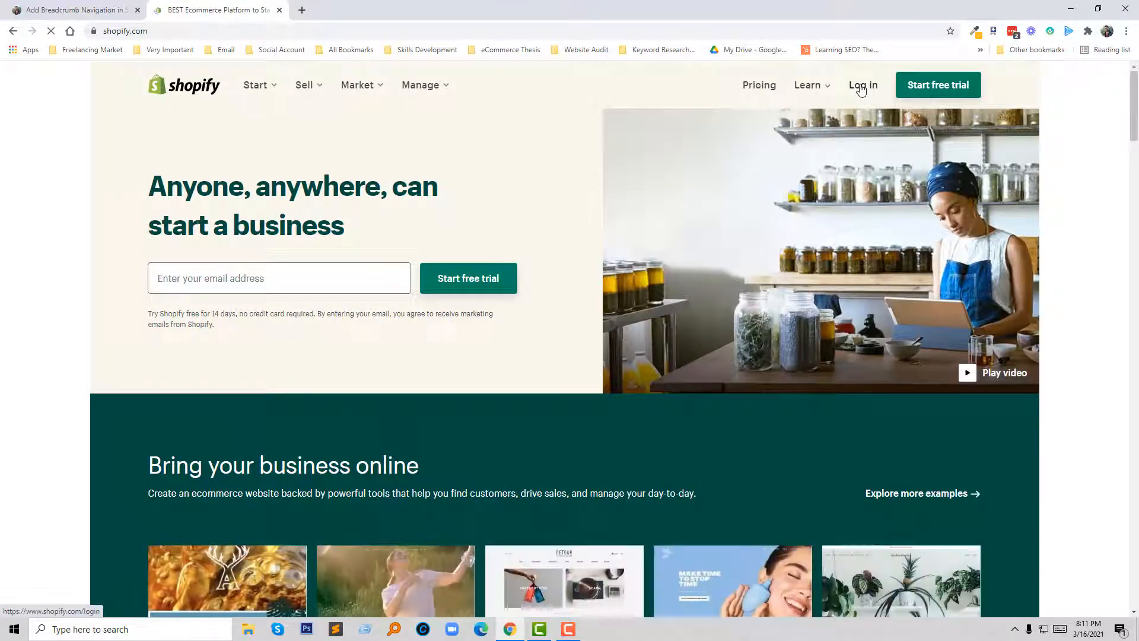
{"action": "left_click", "coordinate": [862, 86]}
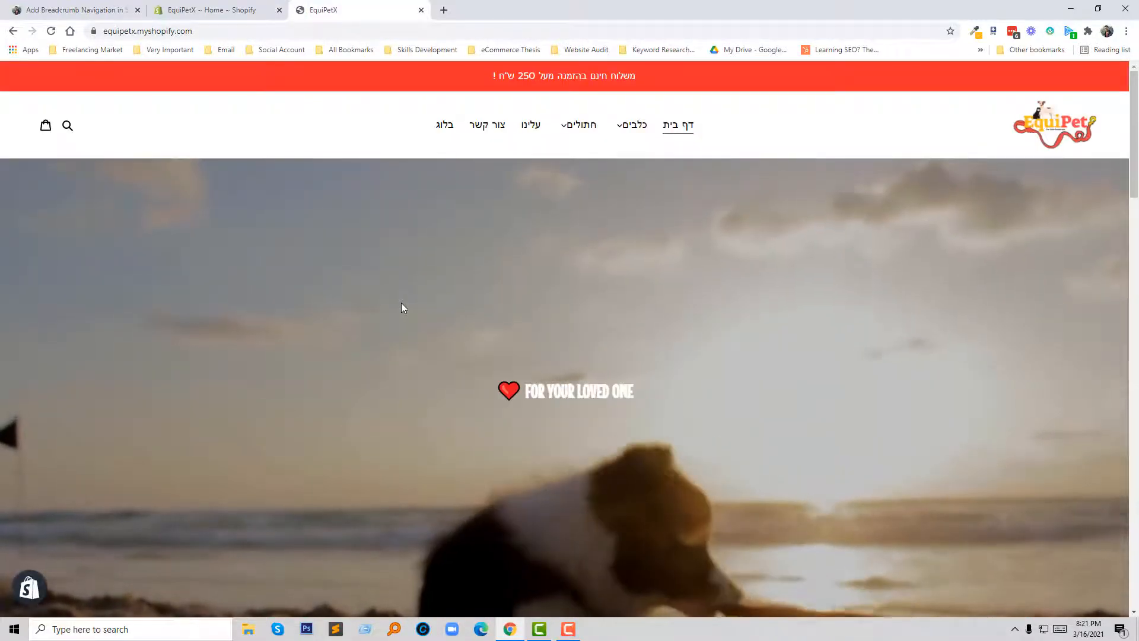
View the rope toy product page, then highlight 'product-template.liquid' in the tutorial
{"action": "scroll", "scroll_direction": "down", "scroll_amount": 3}
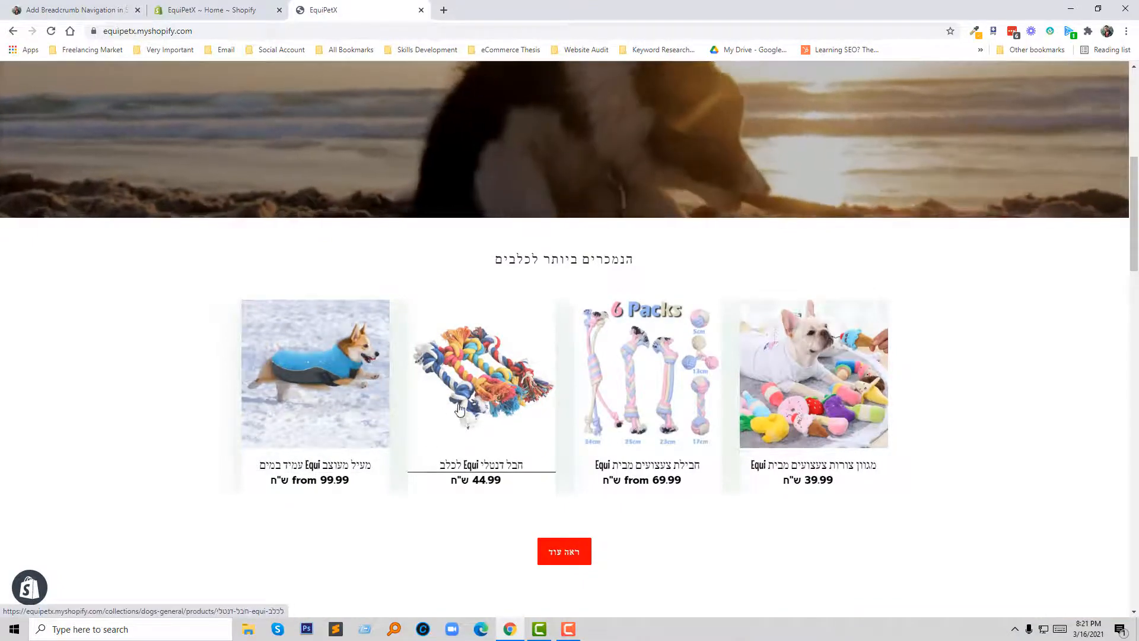
{"action": "mouse_move", "coordinate": [487, 471]}
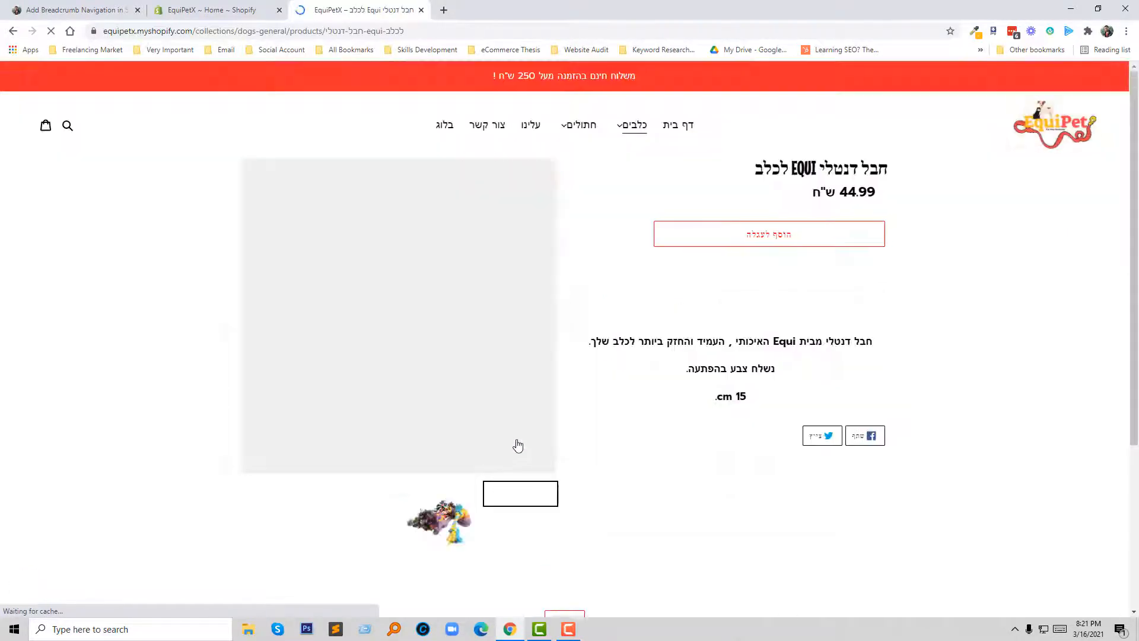
{"action": "left_click", "coordinate": [520, 519]}
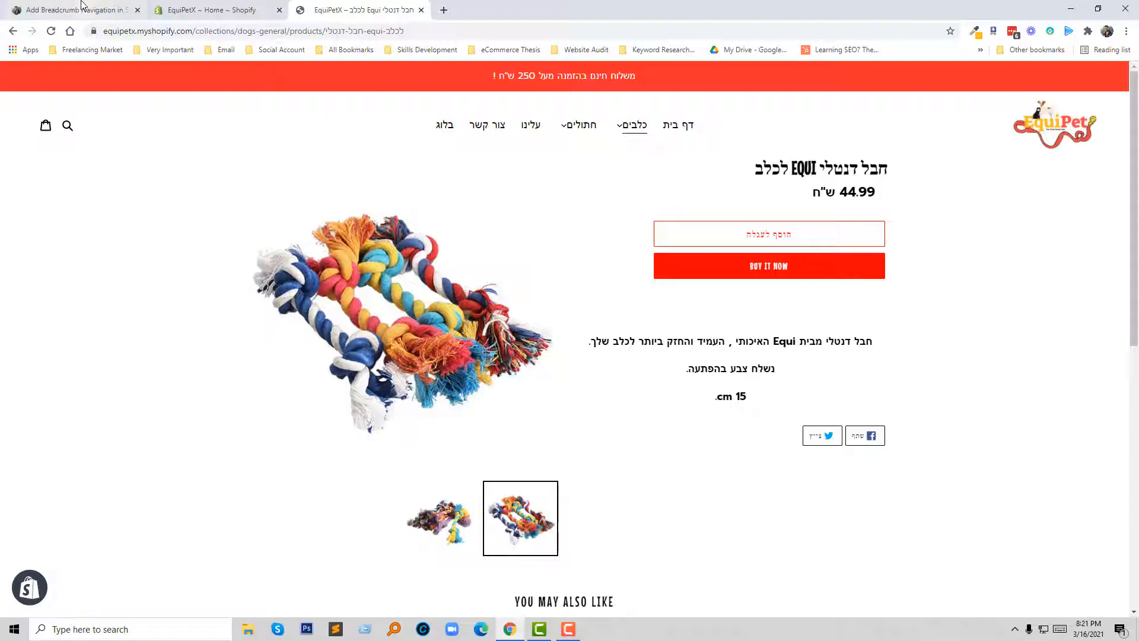
{"action": "left_click", "coordinate": [68, 10]}
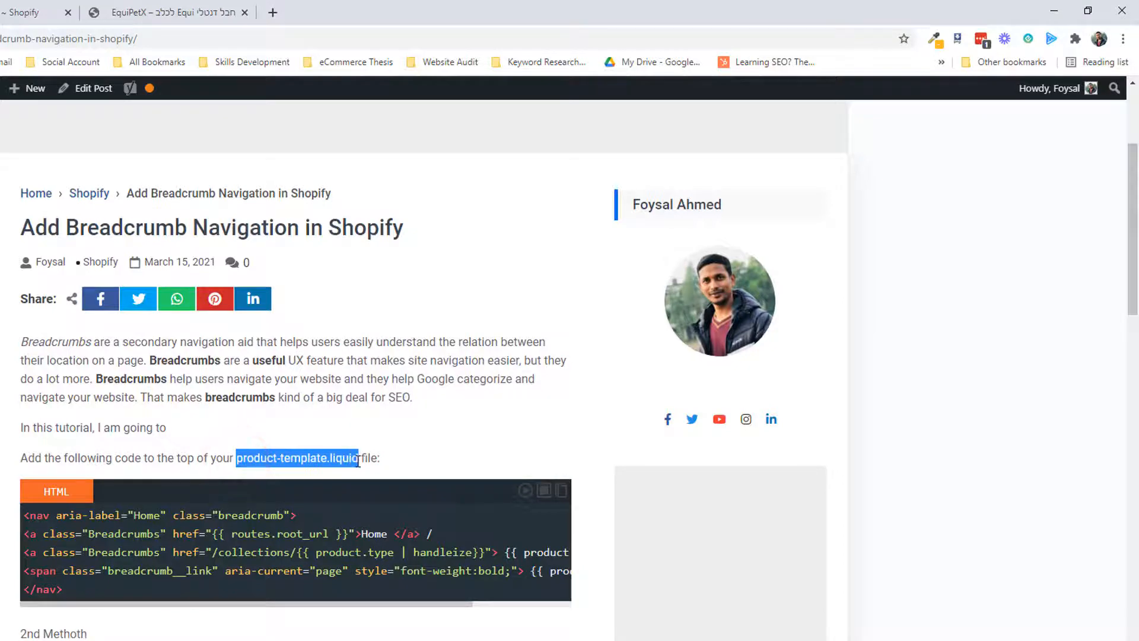
{"action": "left_click", "coordinate": [211, 9]}
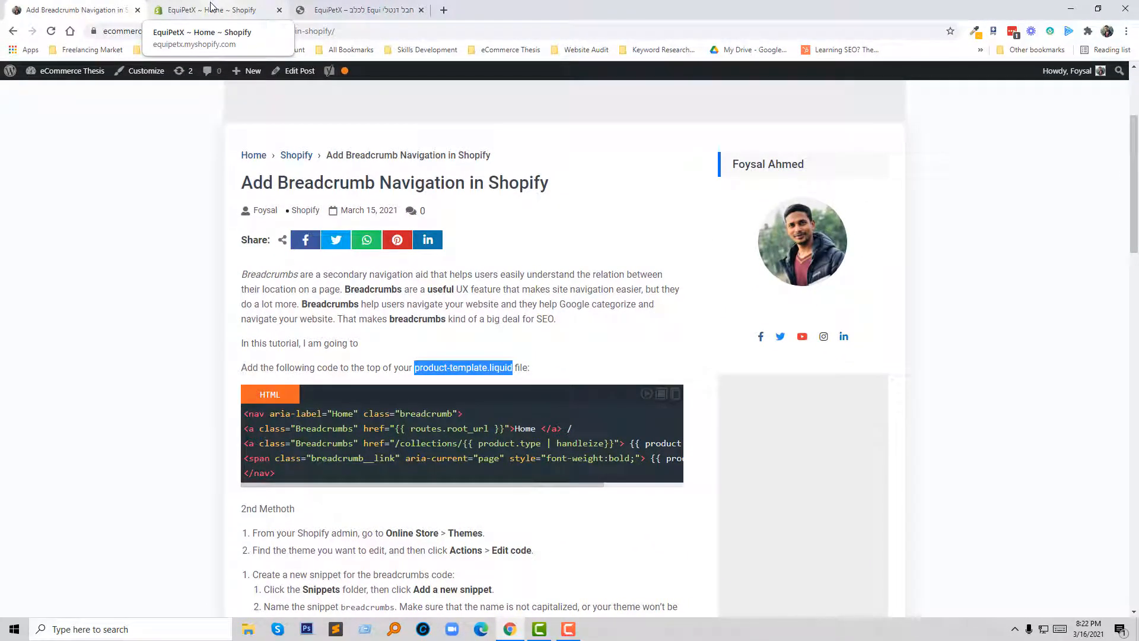
From the admin's Online Store, open the live Debut theme with Actions > Edit code
{"action": "left_click", "coordinate": [218, 10]}
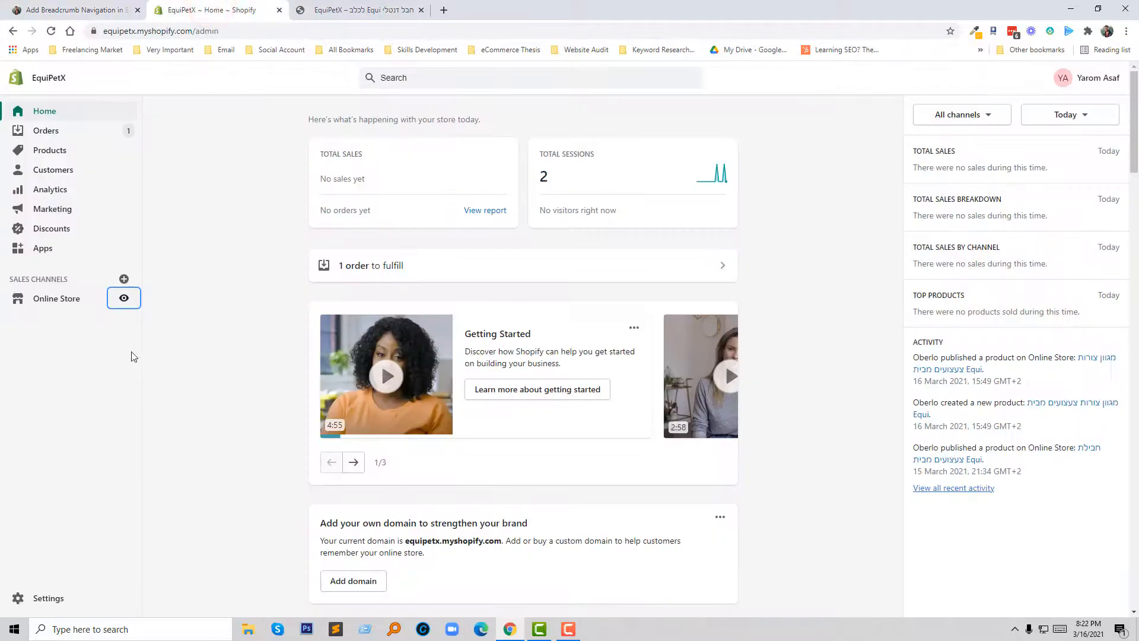
{"action": "mouse_move", "coordinate": [55, 298]}
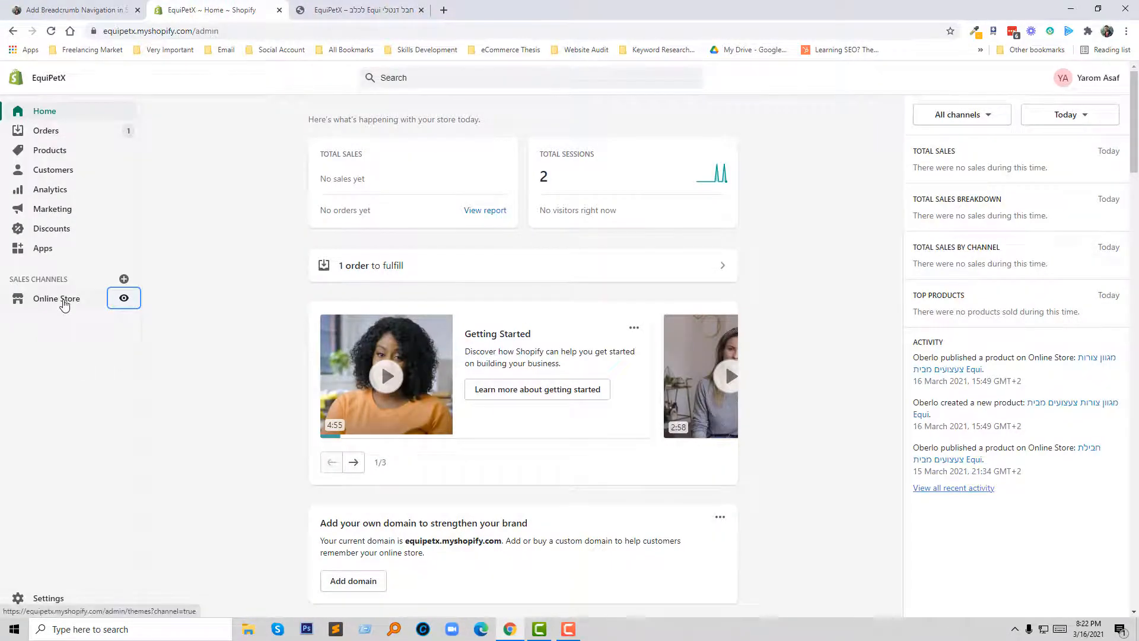
{"action": "left_click", "coordinate": [56, 298]}
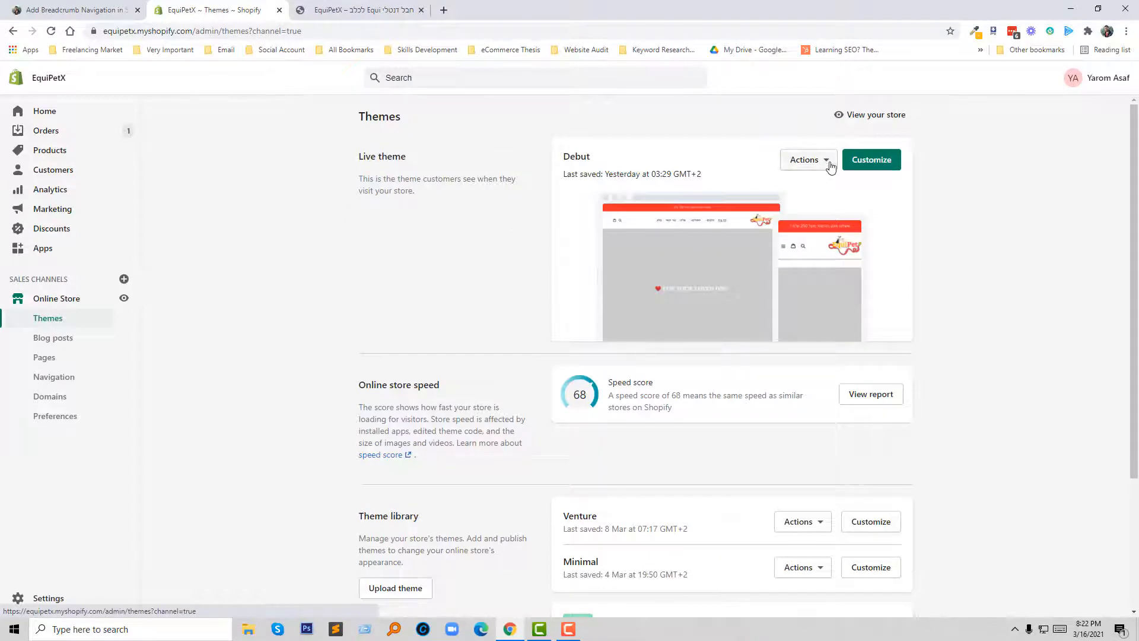
{"action": "left_click", "coordinate": [806, 159]}
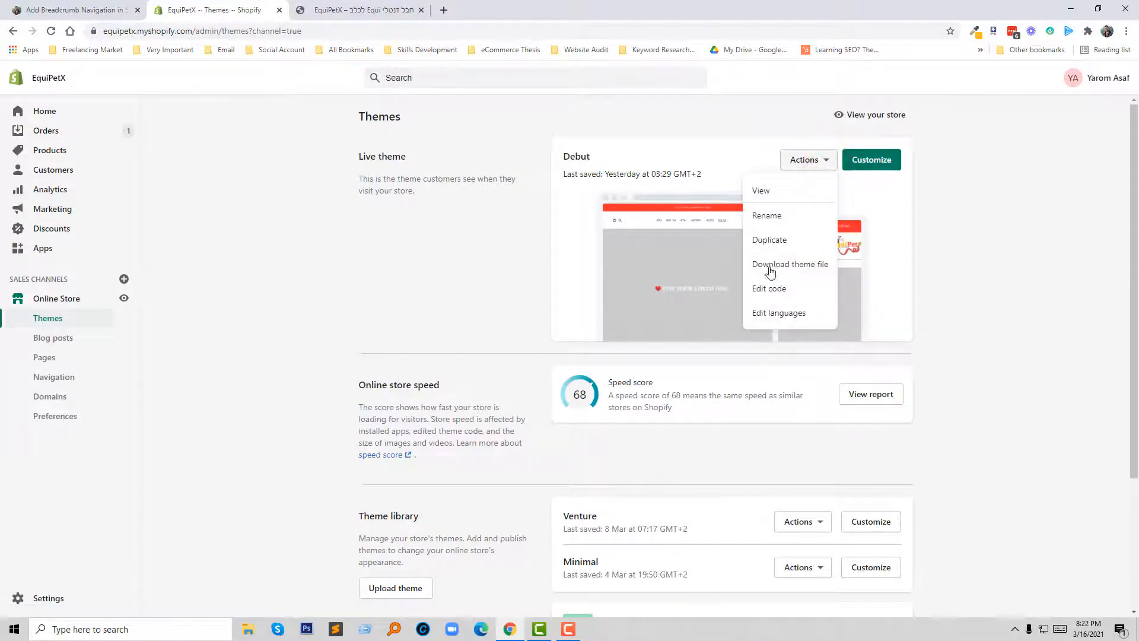
{"action": "left_click", "coordinate": [769, 289]}
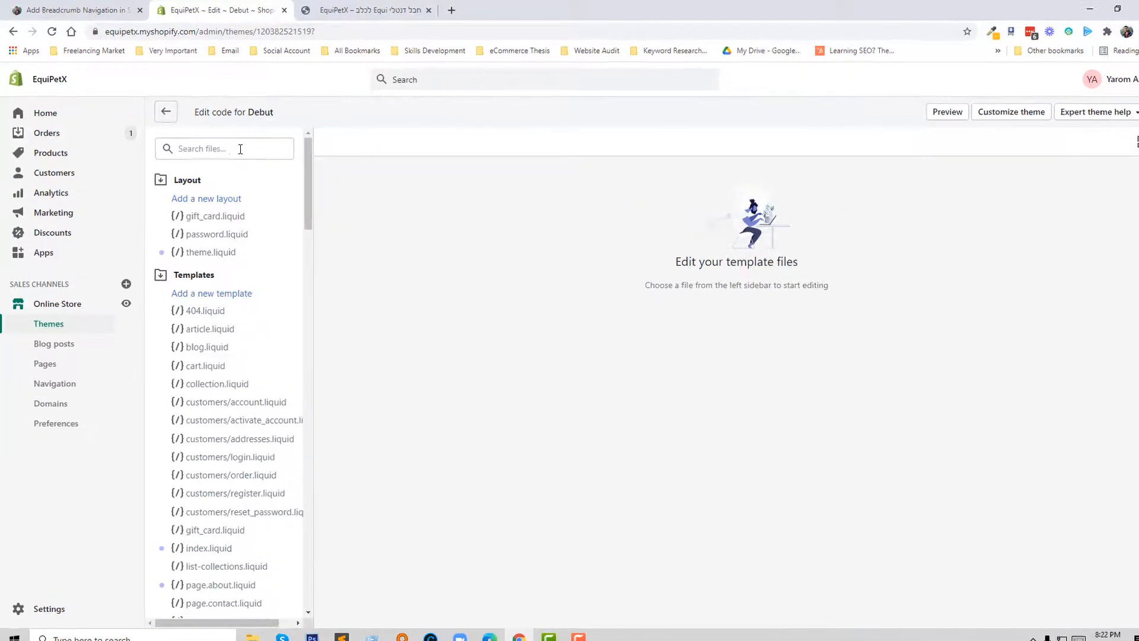
Search the theme files for product-template.liquid, open it, and return to the tutorial's code
{"action": "left_click", "coordinate": [240, 149]}
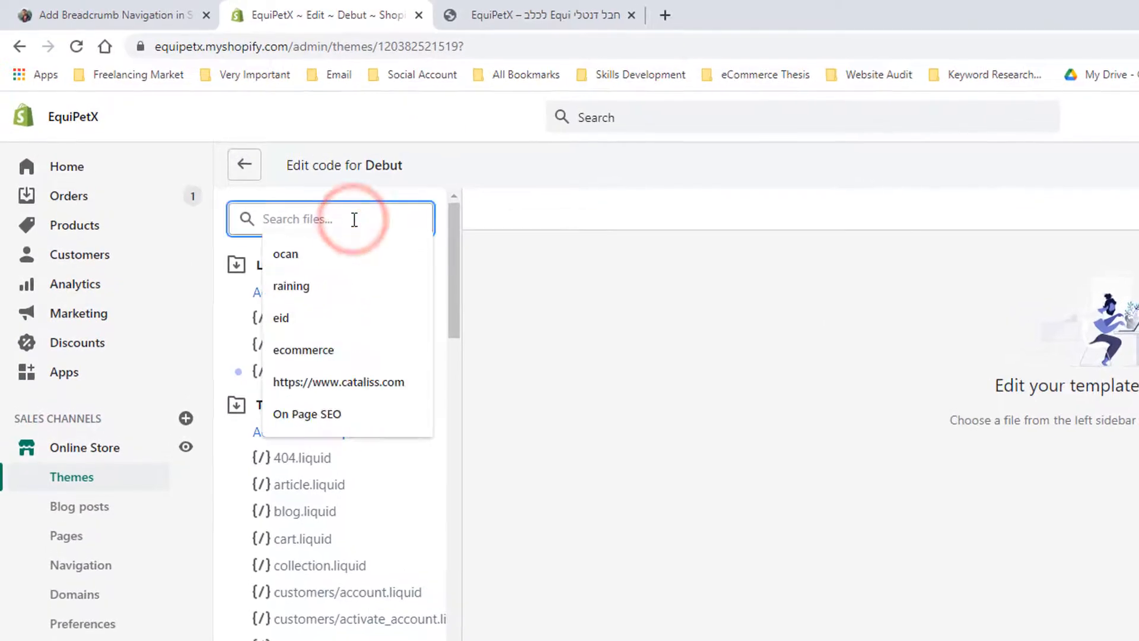
{"action": "type", "text": "product-template.liquid"}
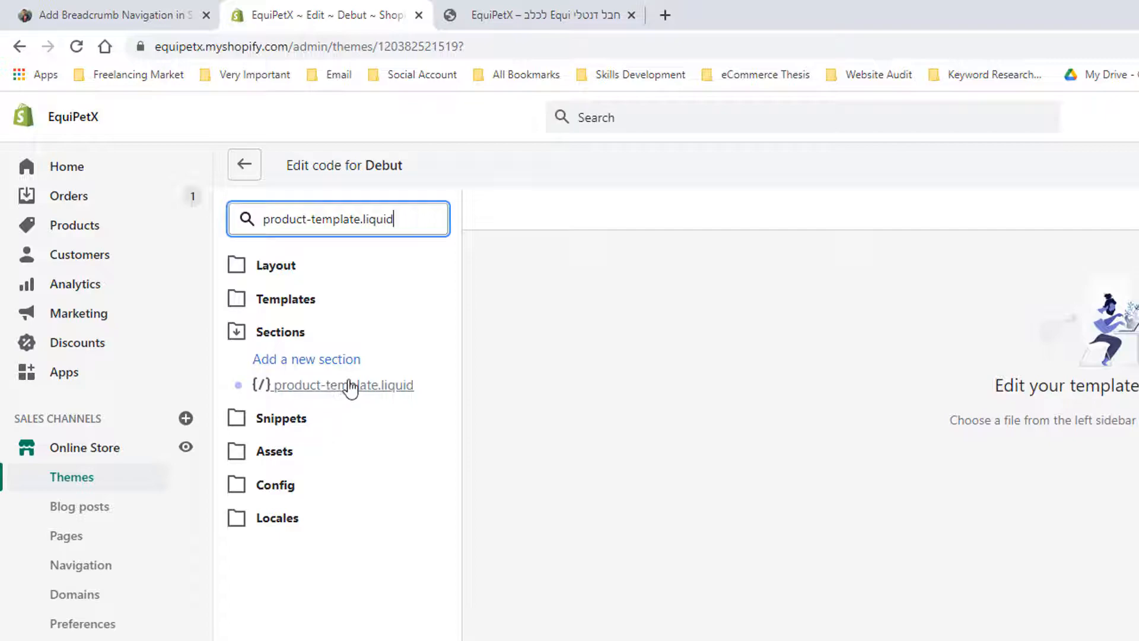
{"action": "left_click", "coordinate": [345, 385]}
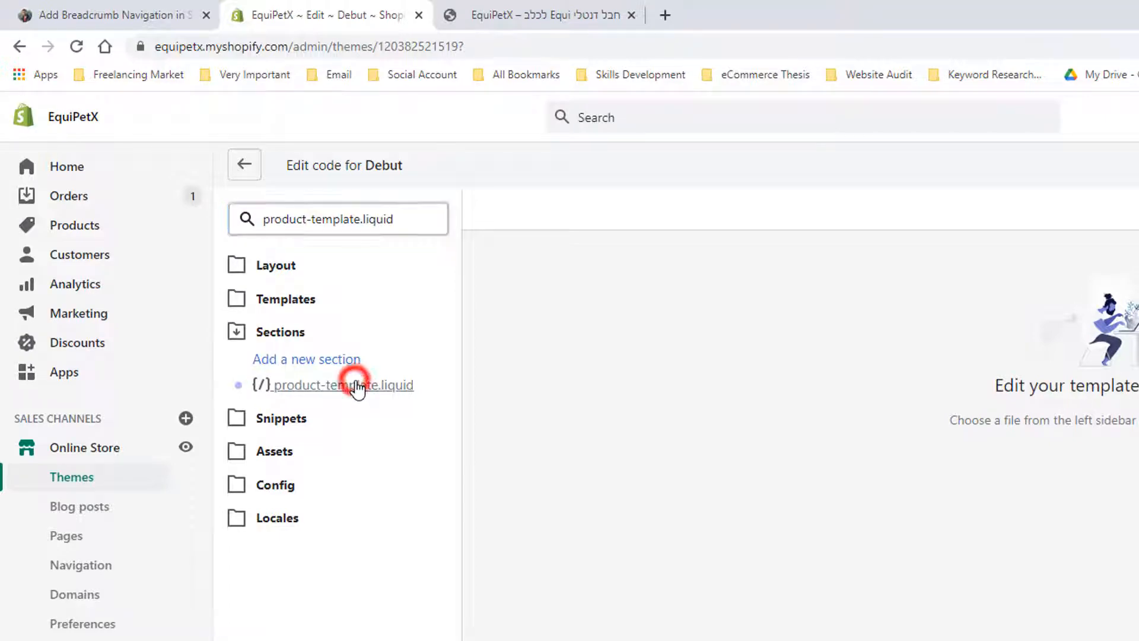
{"action": "left_click", "coordinate": [341, 385]}
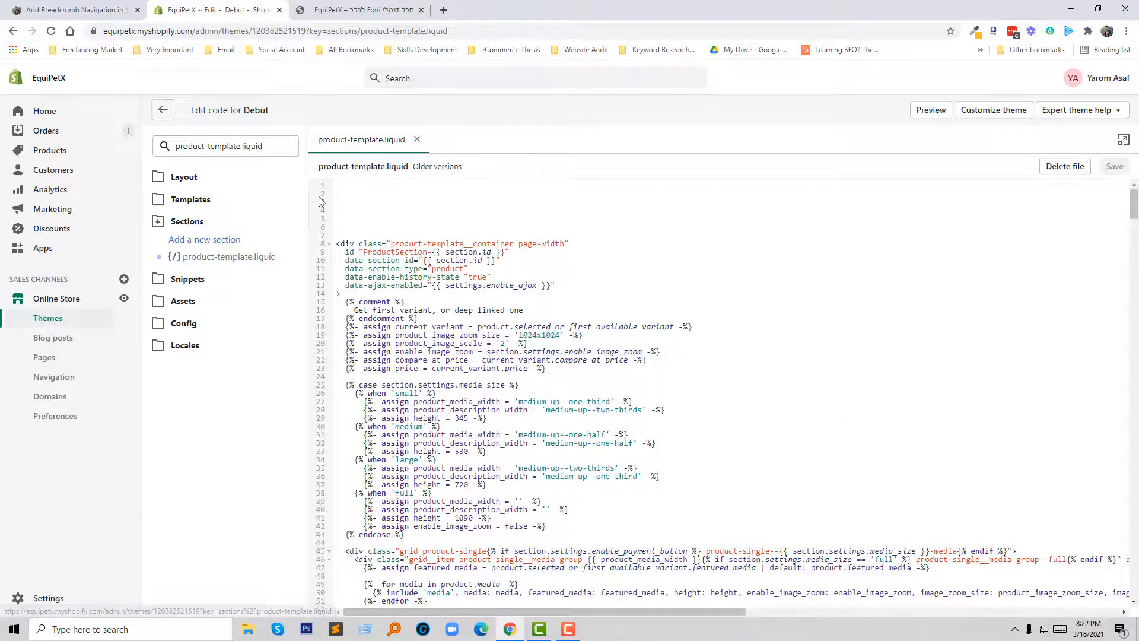
{"action": "mouse_move", "coordinate": [72, 10]}
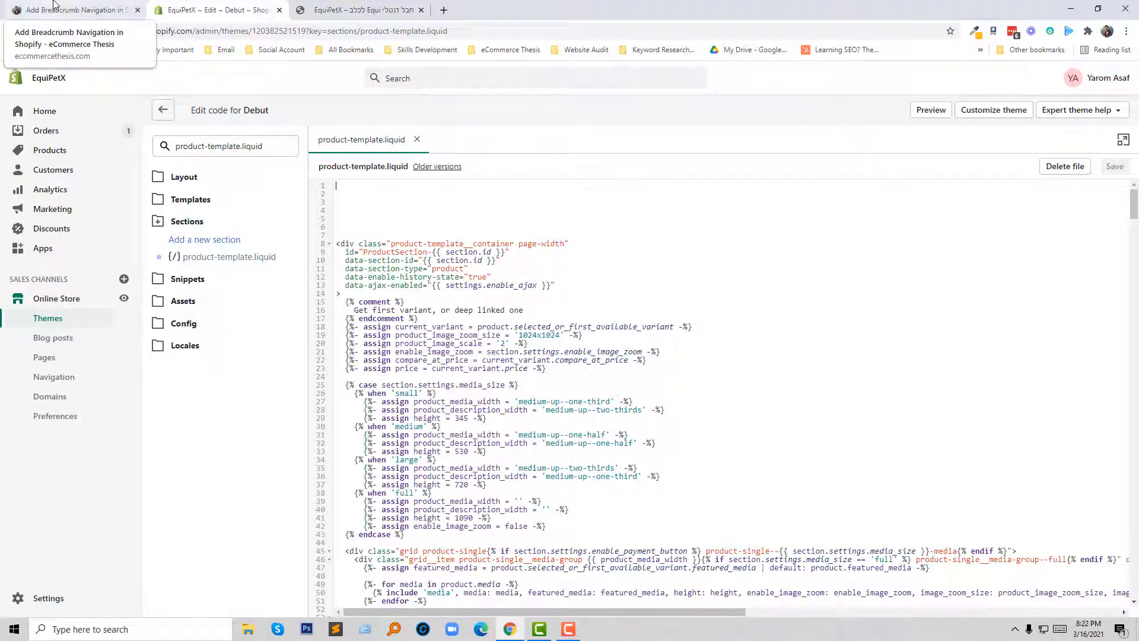
{"action": "left_click", "coordinate": [73, 9]}
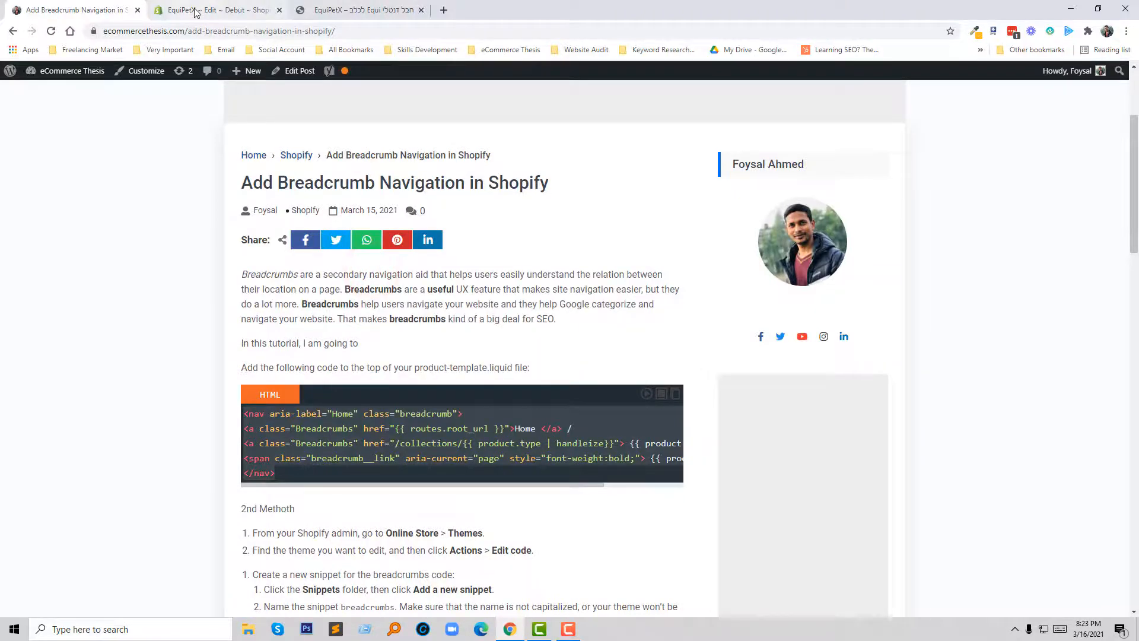
Paste the breadcrumb <nav> snippet into product-template.liquid, save, and view the storefront
{"action": "left_click", "coordinate": [218, 11]}
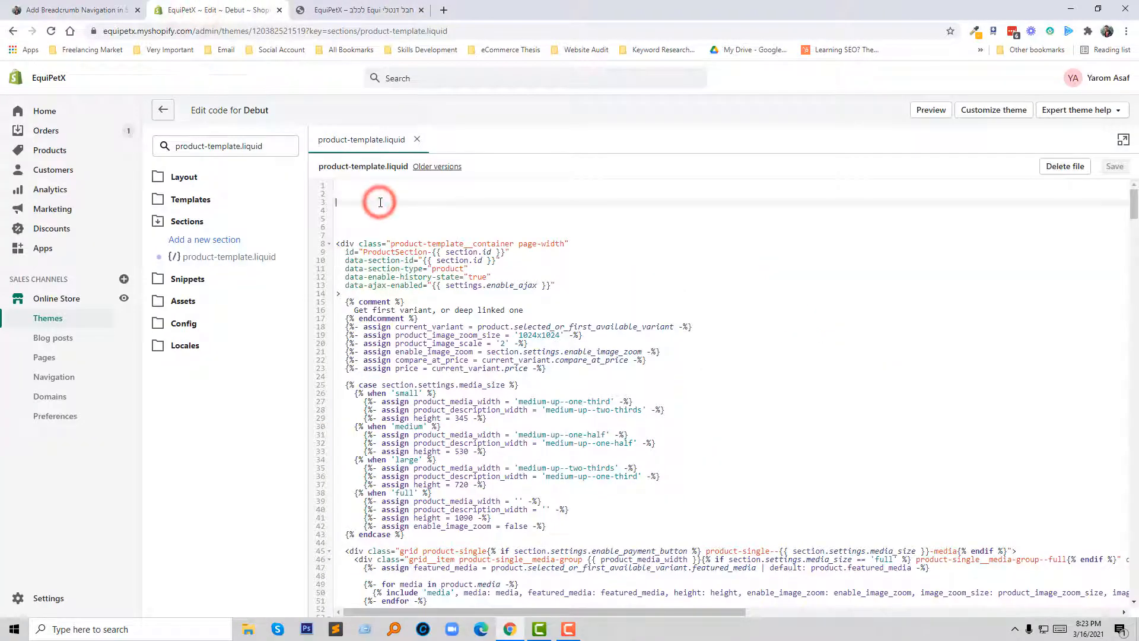
{"action": "type", "text": "<nav aria-label=\"Home\" class=\"breadcrumb\">"}
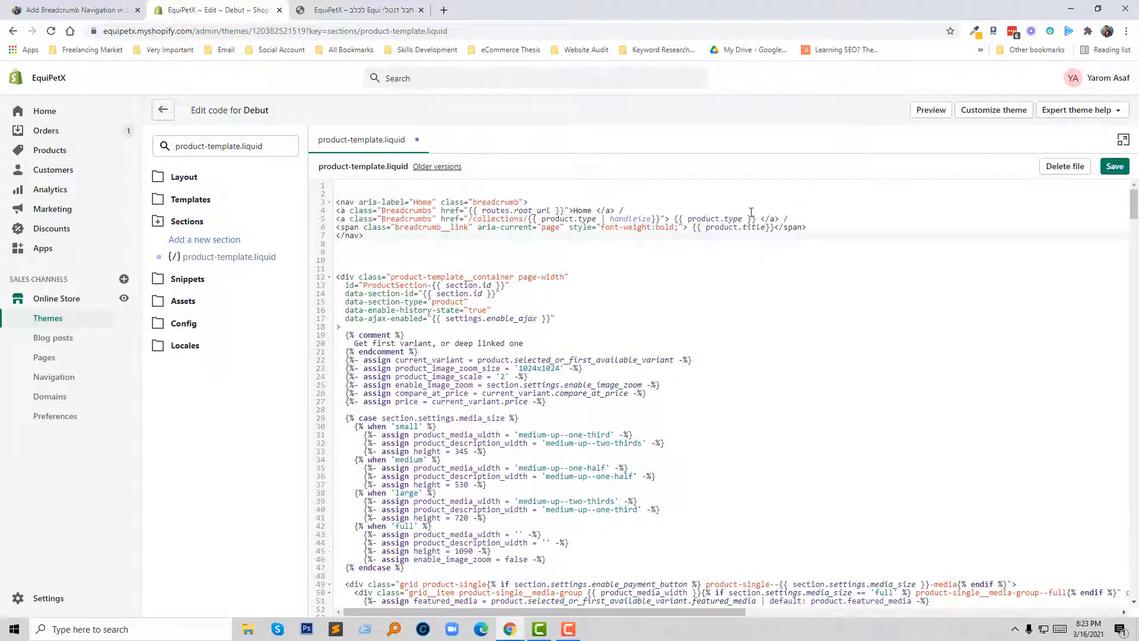
{"action": "left_click", "coordinate": [1114, 166]}
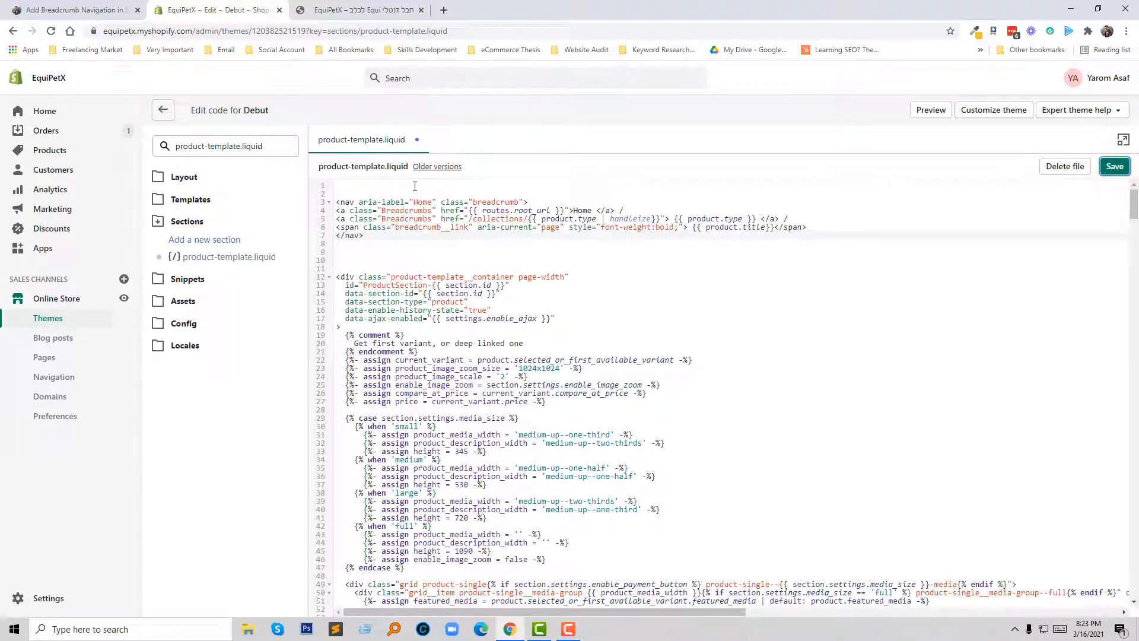
{"action": "left_click", "coordinate": [1114, 166]}
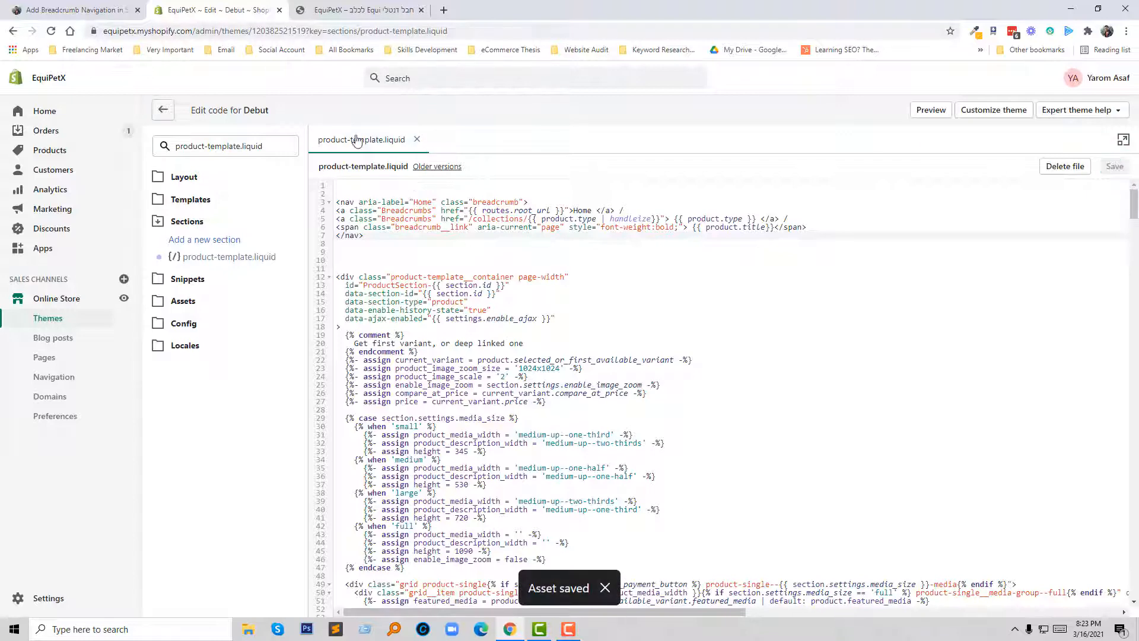
{"action": "left_click", "coordinate": [356, 9]}
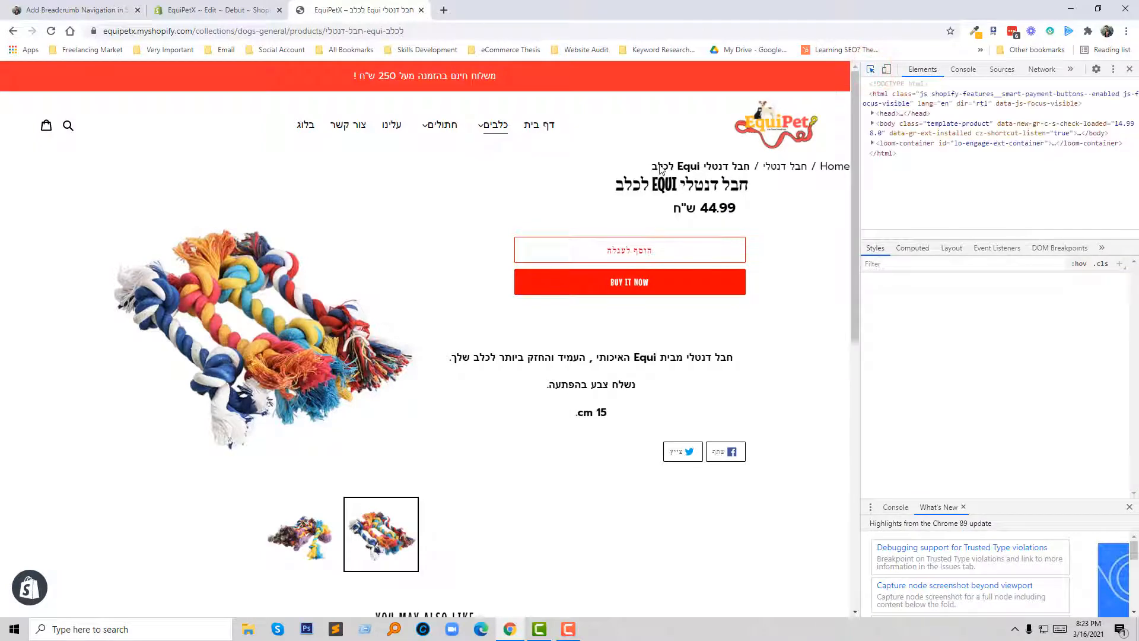
{"action": "mouse_move", "coordinate": [702, 166]}
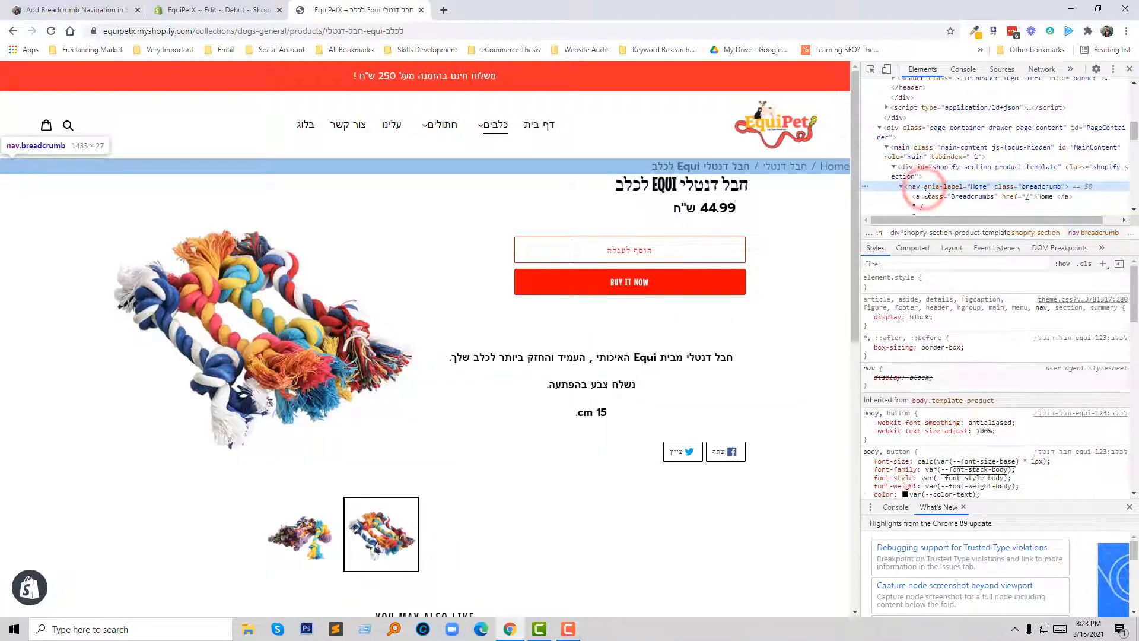
In DevTools, give nav.breadcrumb padding: 15px 0 and background: #ddd via element.style
{"action": "left_click", "coordinate": [914, 171]}
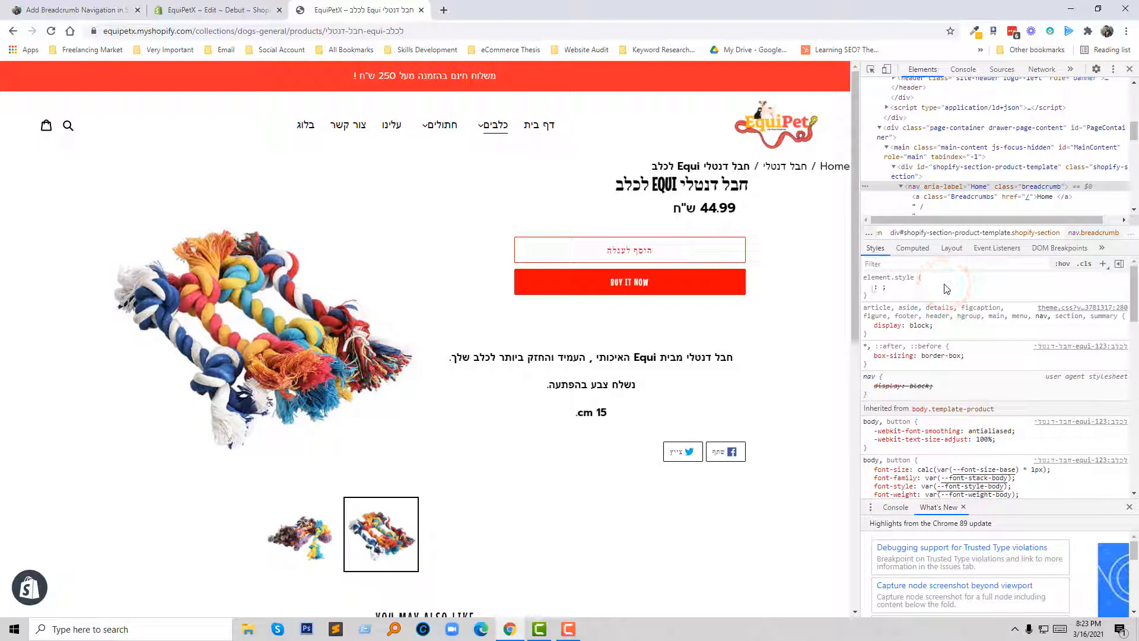
{"action": "type", "text": "padding"}
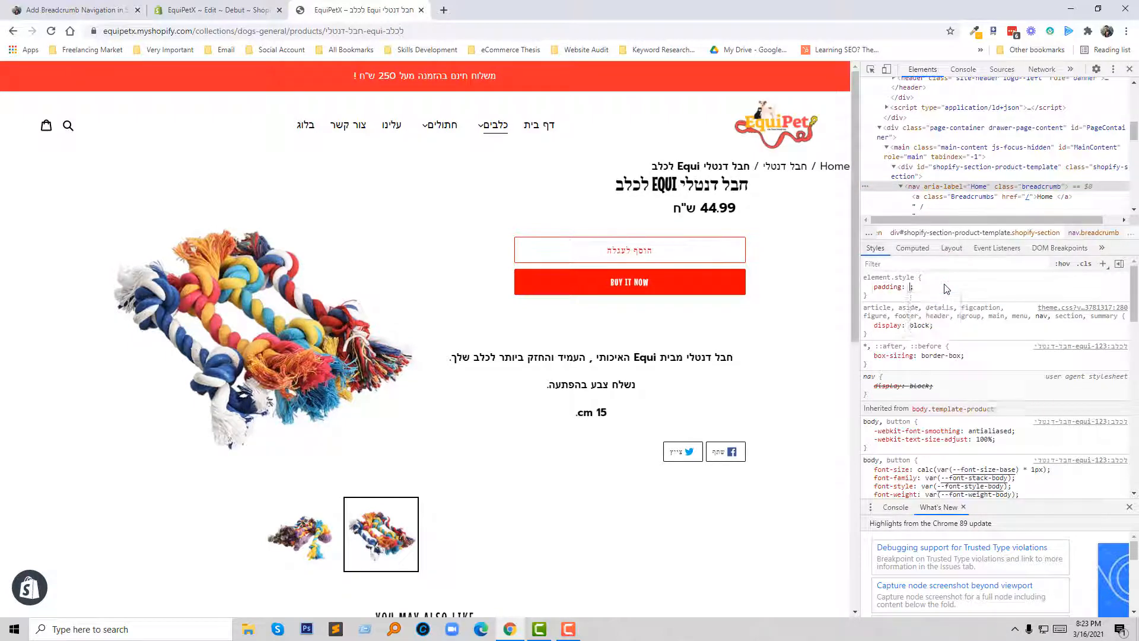
{"action": "type", "text": "15px 0"}
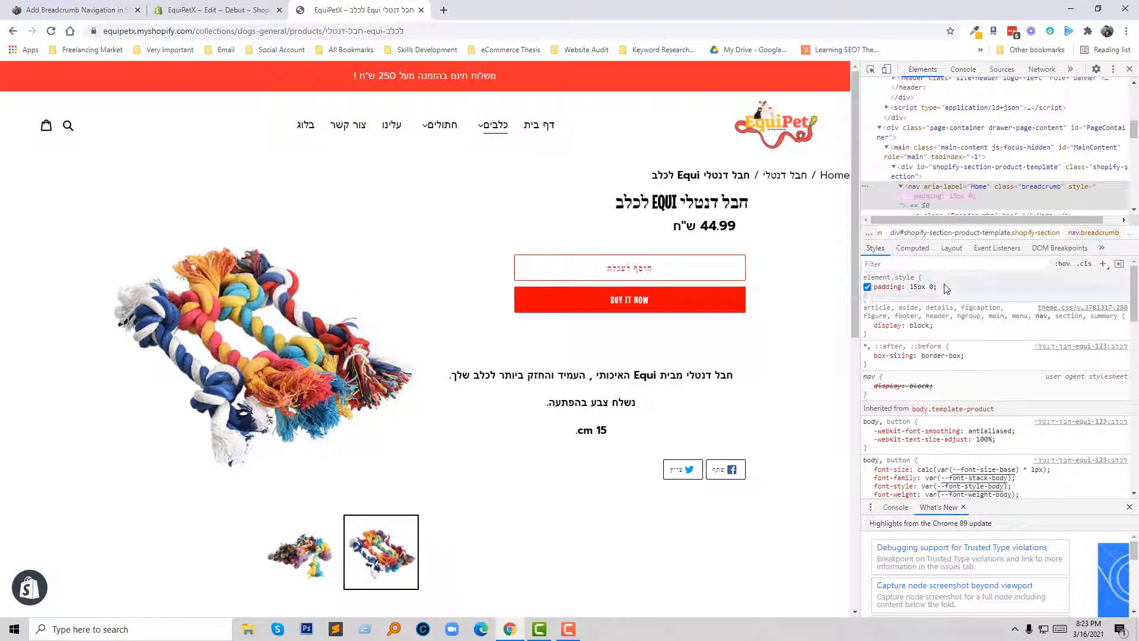
{"action": "left_click", "coordinate": [907, 296]}
{"action": "type", "text": "background: #ddd;"}
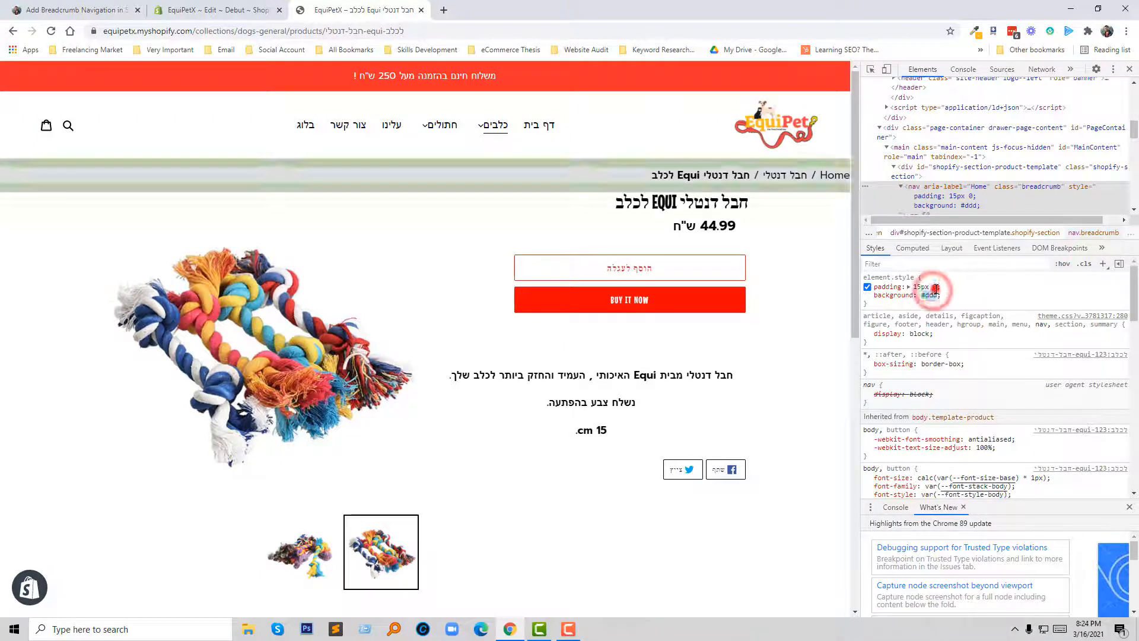
{"action": "left_click", "coordinate": [866, 296]}
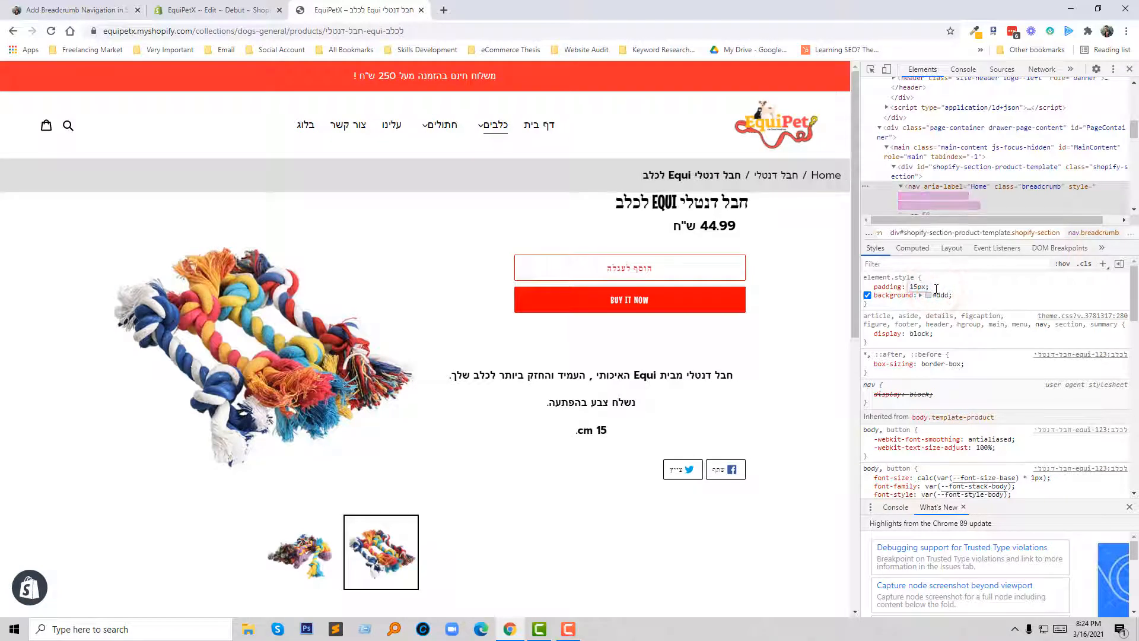
{"action": "left_click", "coordinate": [981, 304]}
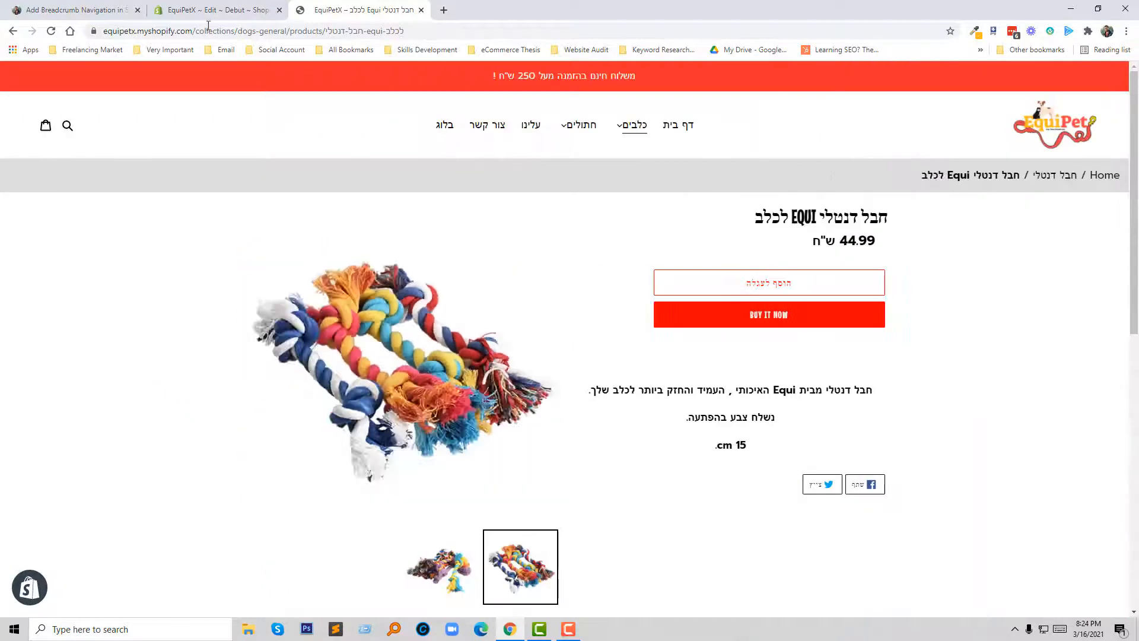
Return to the tutorial tab and scroll through its second breadcrumb method
{"action": "left_click", "coordinate": [73, 10]}
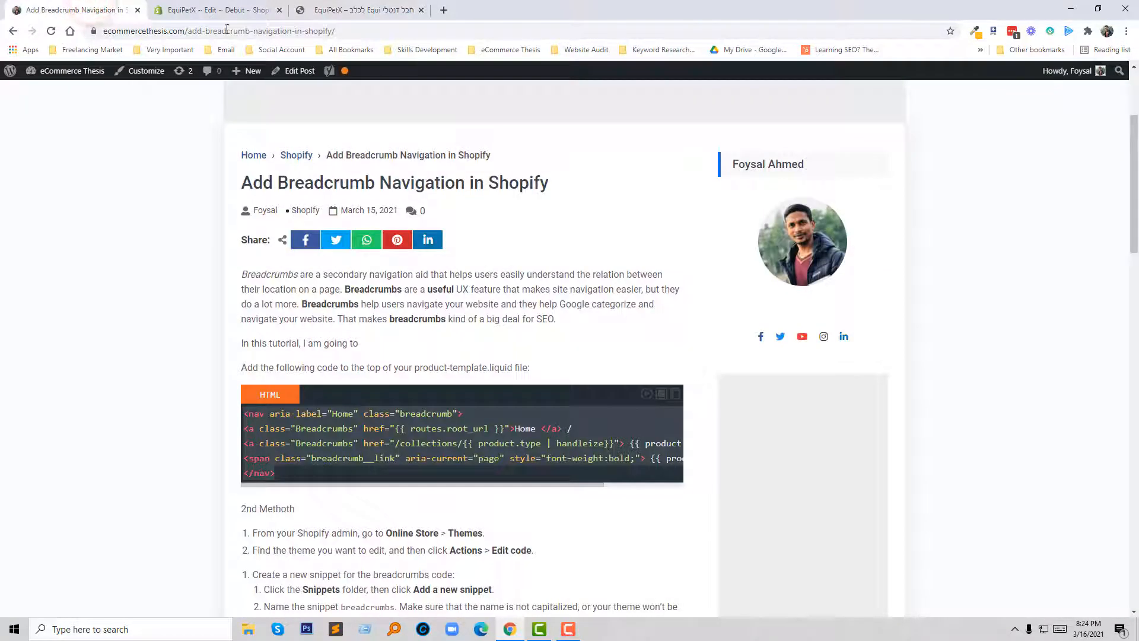
{"action": "mouse_move", "coordinate": [370, 318]}
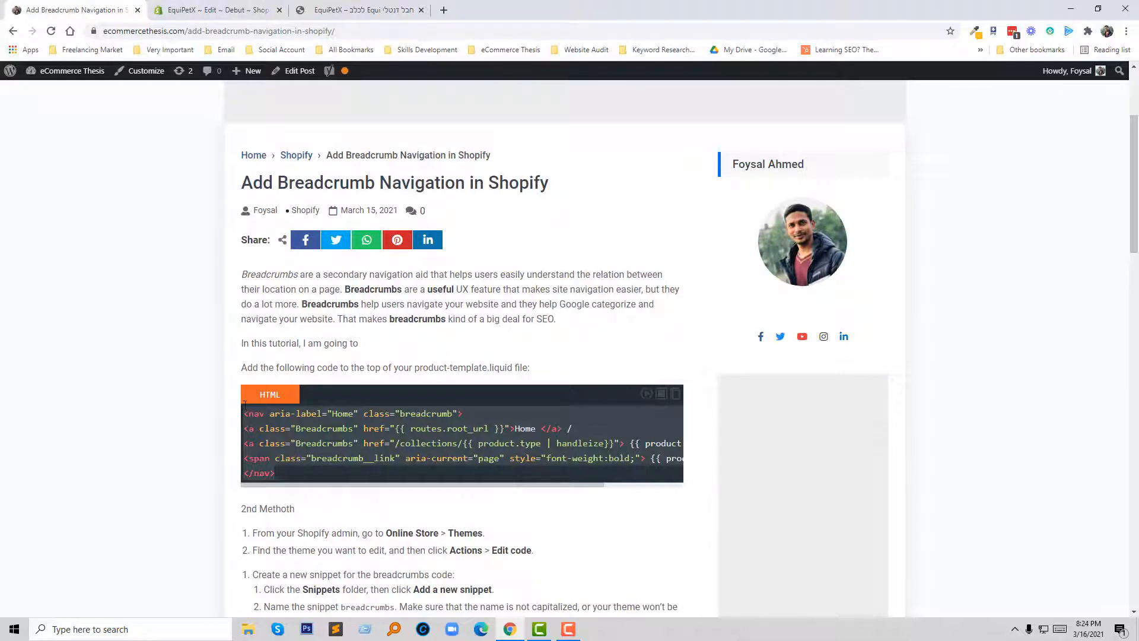
{"action": "scroll", "scroll_direction": "down", "scroll_amount": 3}
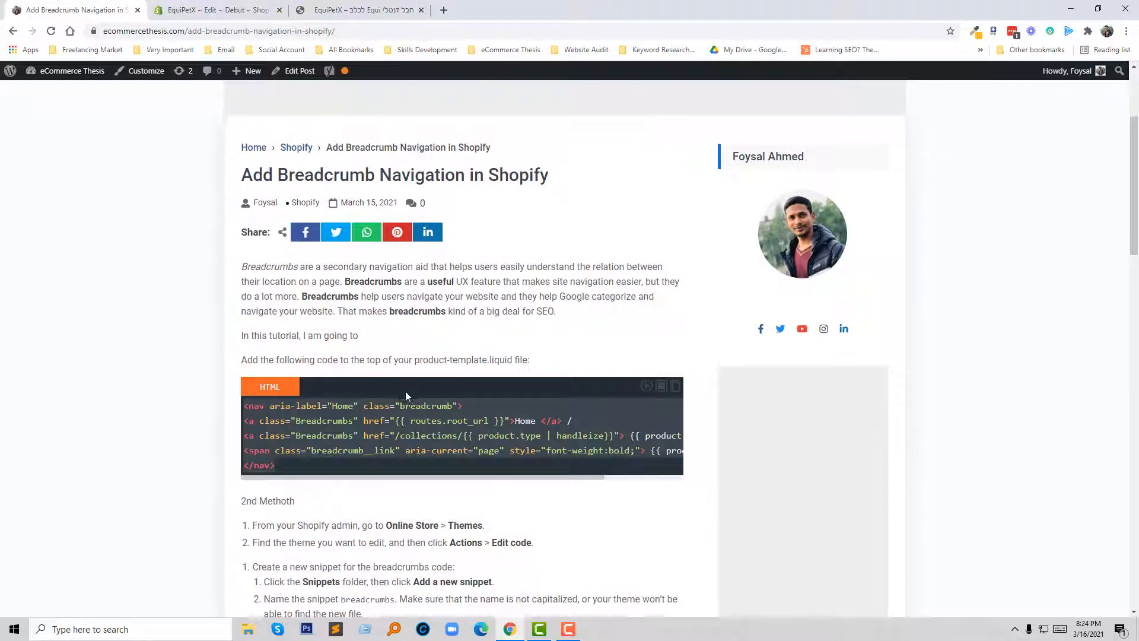
{"action": "scroll", "scroll_direction": "down", "scroll_amount": 3}
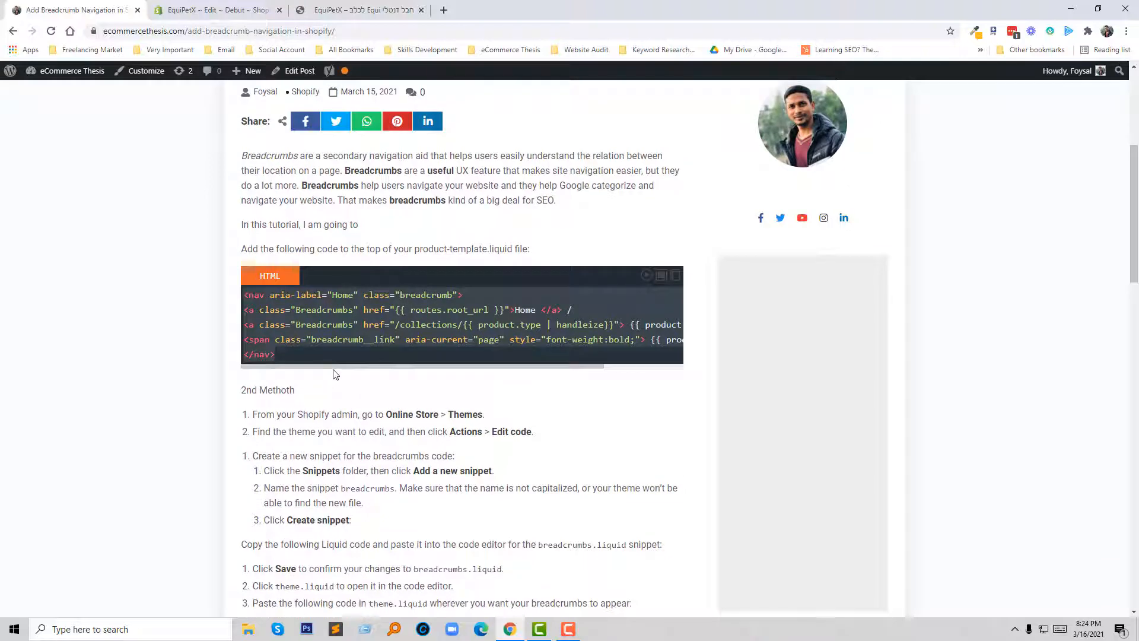
{"action": "scroll", "scroll_direction": "down", "scroll_amount": 3}
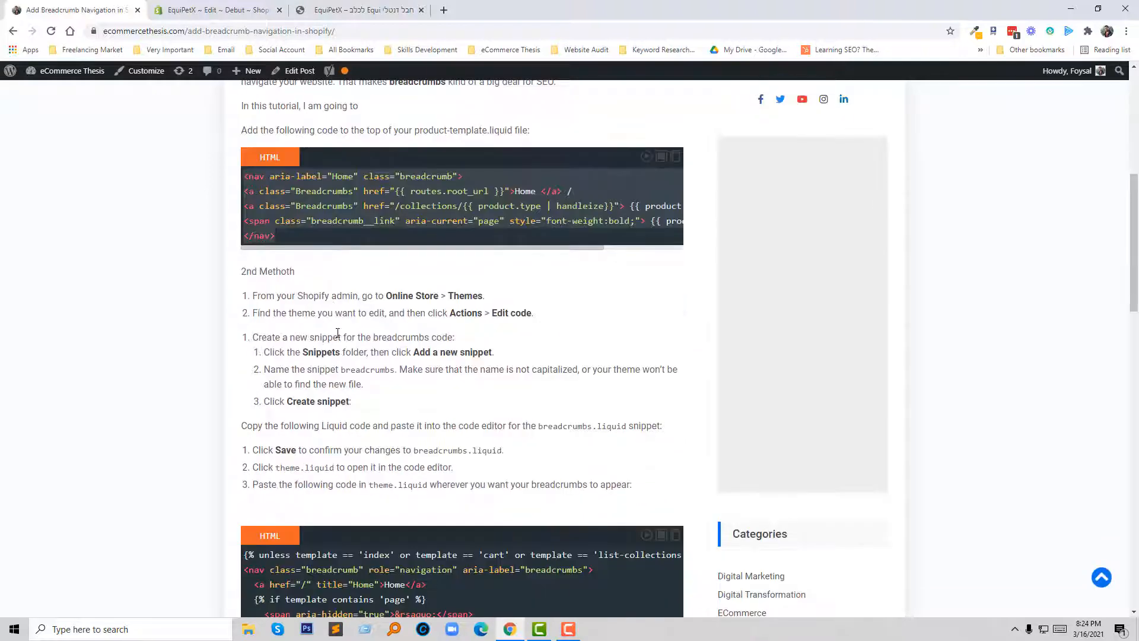
{"action": "scroll", "scroll_direction": "down", "scroll_amount": 3}
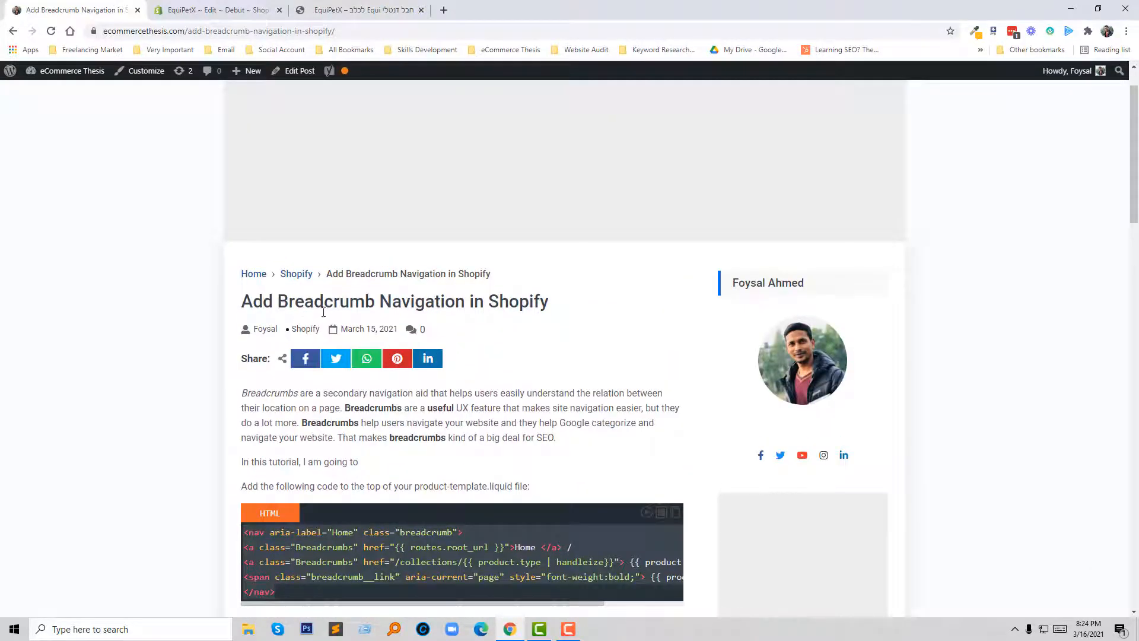
{"action": "mouse_move", "coordinate": [454, 309]}
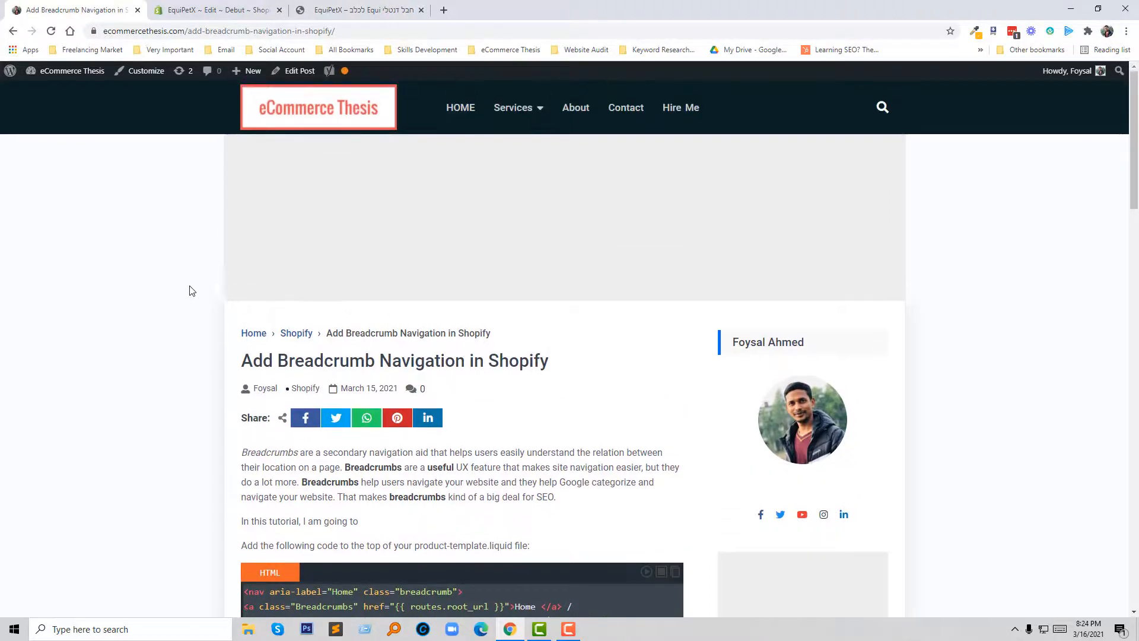
{"action": "mouse_move", "coordinate": [254, 332]}
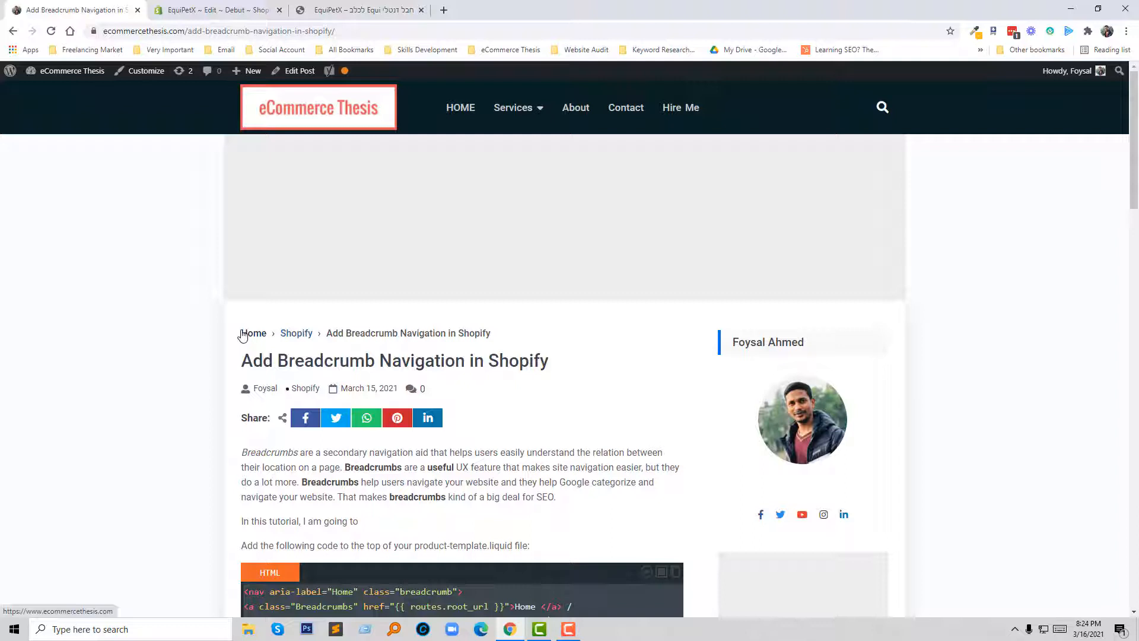
{"action": "mouse_move", "coordinate": [251, 323]}
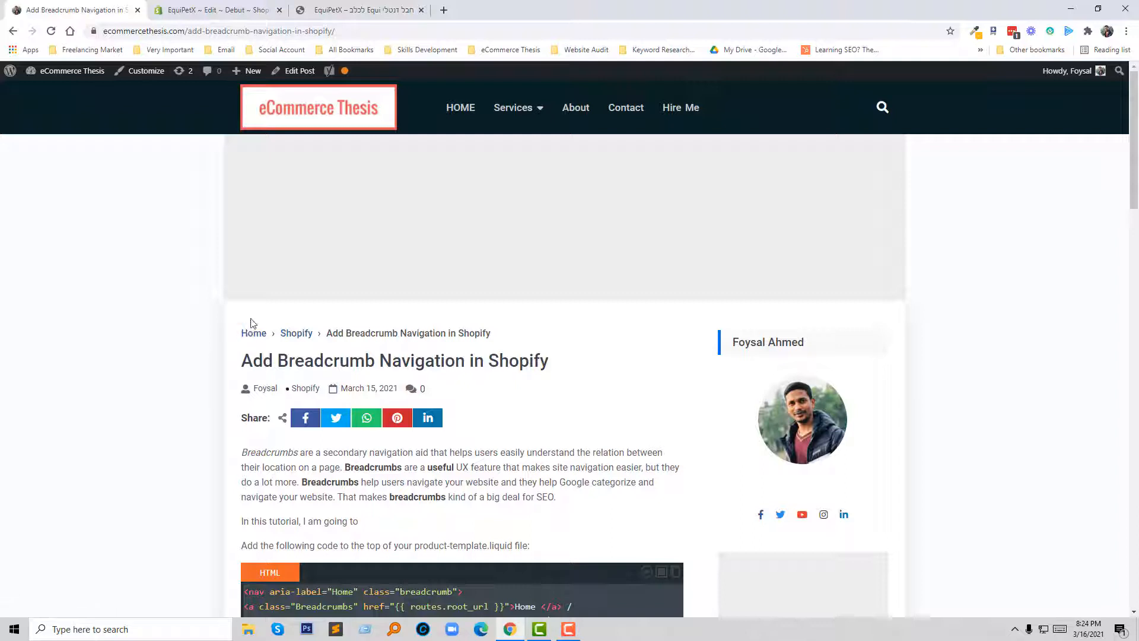